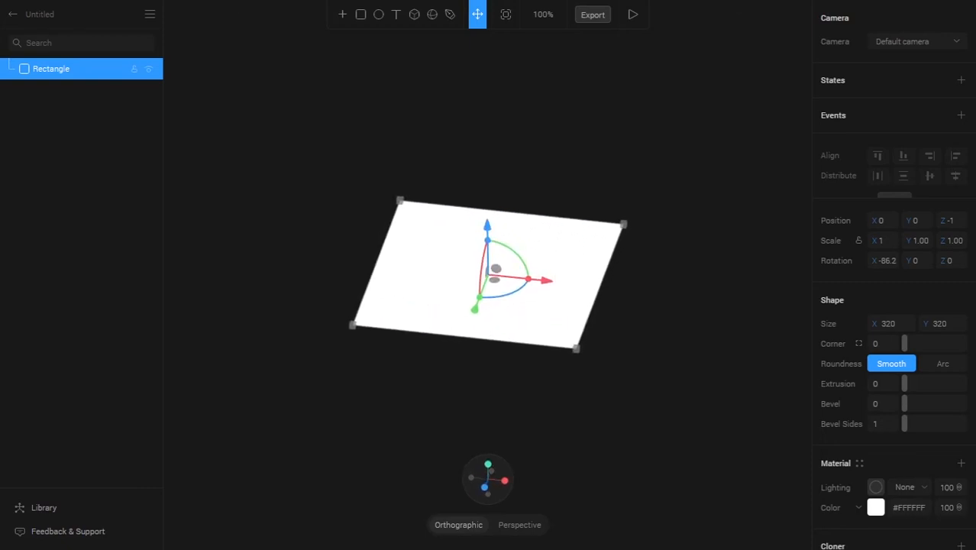
Step: Add a grey cube from the toolbar so it sits on the white plane
{"action": "scroll", "scroll_direction": "down", "scroll_amount": 3}
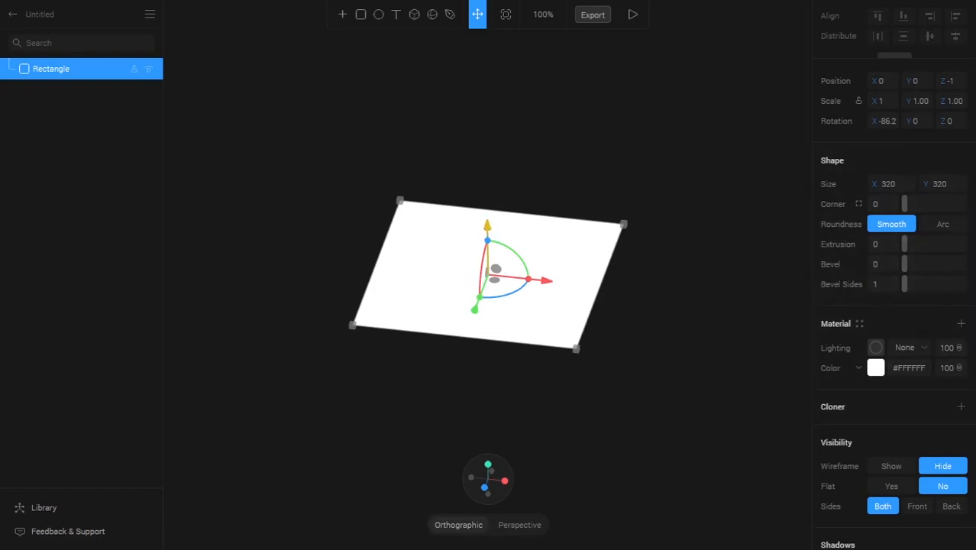
{"action": "left_click", "coordinate": [416, 13]}
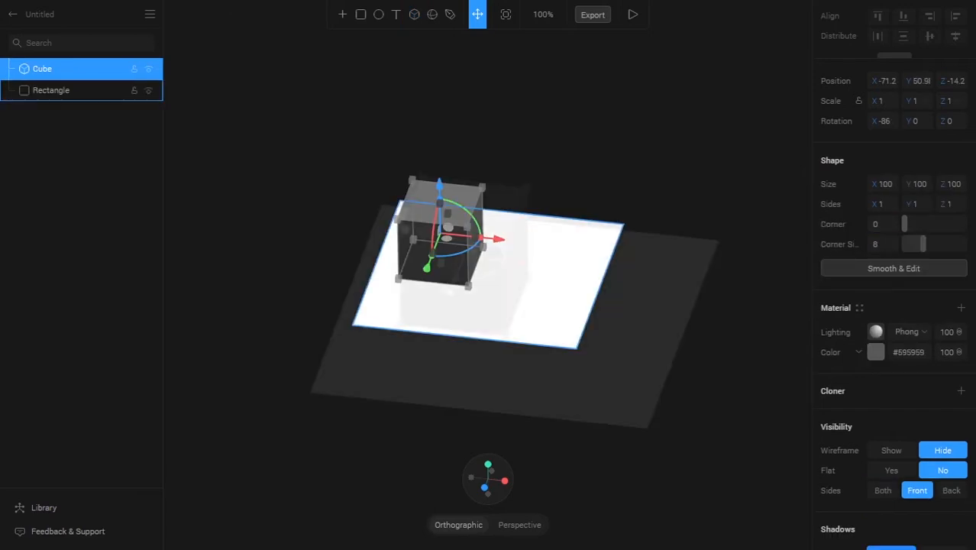
{"action": "scroll", "scroll_direction": "up", "scroll_amount": 3}
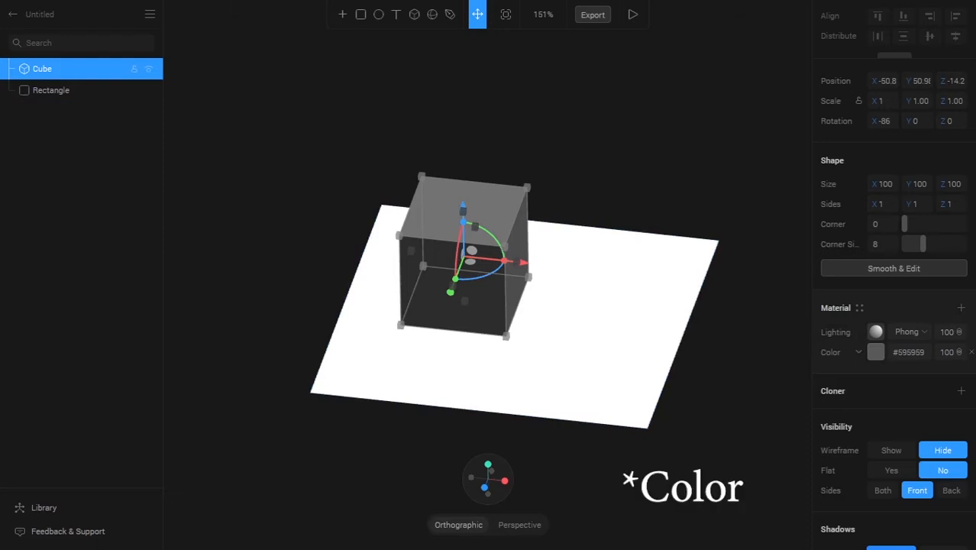
Step: Recolour the cube's material through red and pink to dark green
{"action": "left_click", "coordinate": [877, 351]}
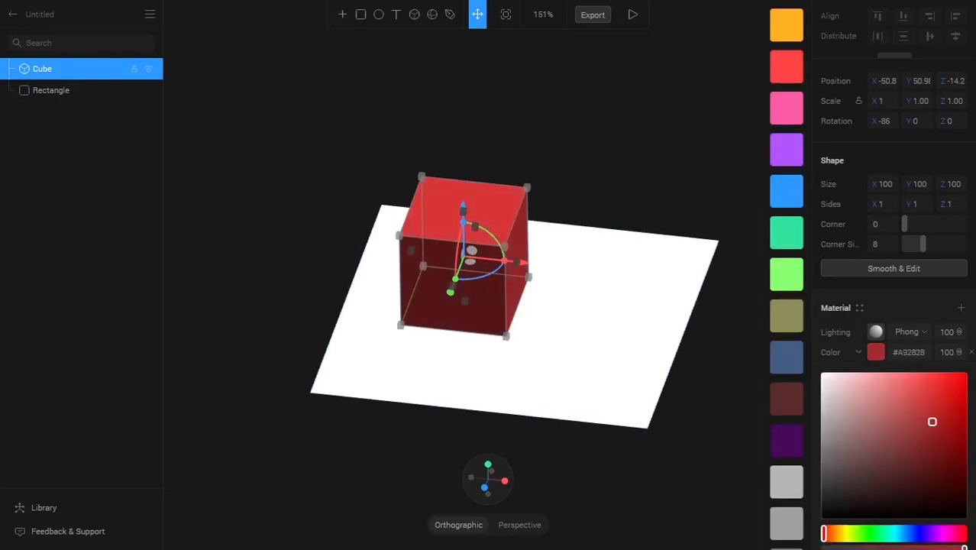
{"action": "left_click_drag", "start_coordinate": [932, 421], "coordinate": [935, 413]}
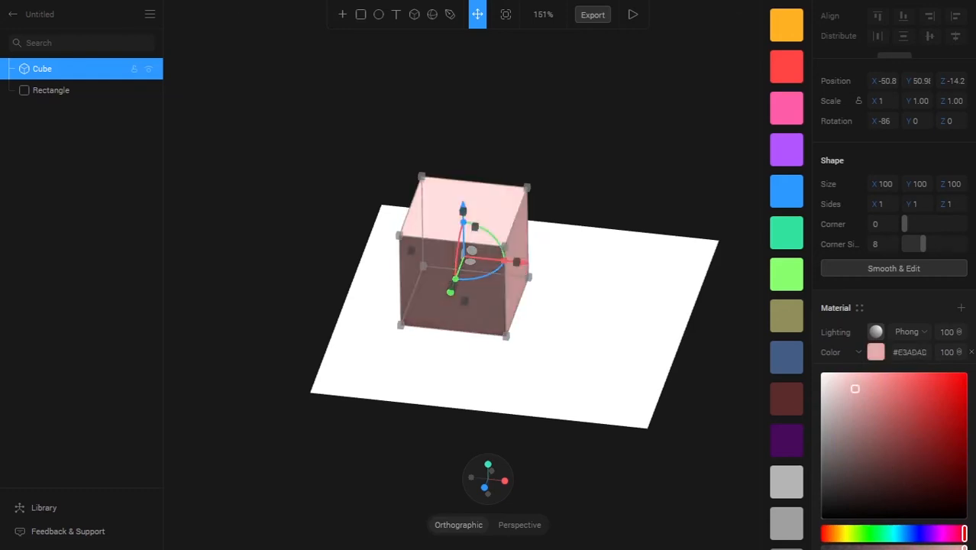
{"action": "left_click_drag", "start_coordinate": [856, 389], "coordinate": [923, 358]}
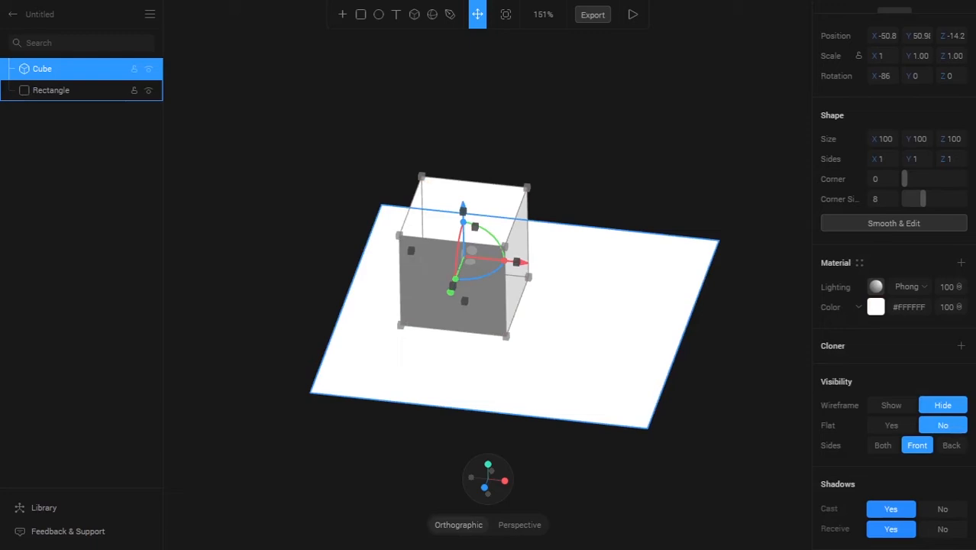
{"action": "left_click", "coordinate": [876, 305]}
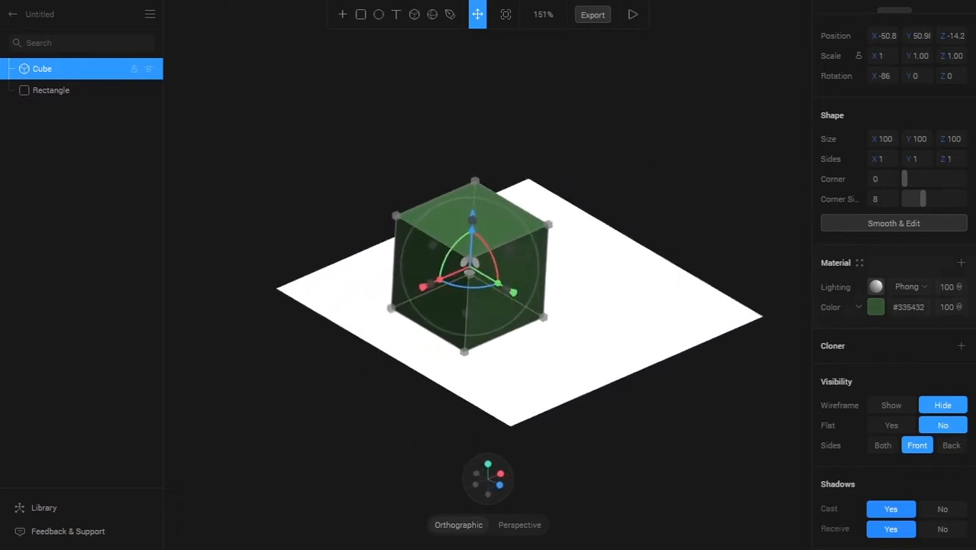
Step: Choose a different lighting model so a flat red sphere replaces the cube
{"action": "left_click", "coordinate": [908, 288]}
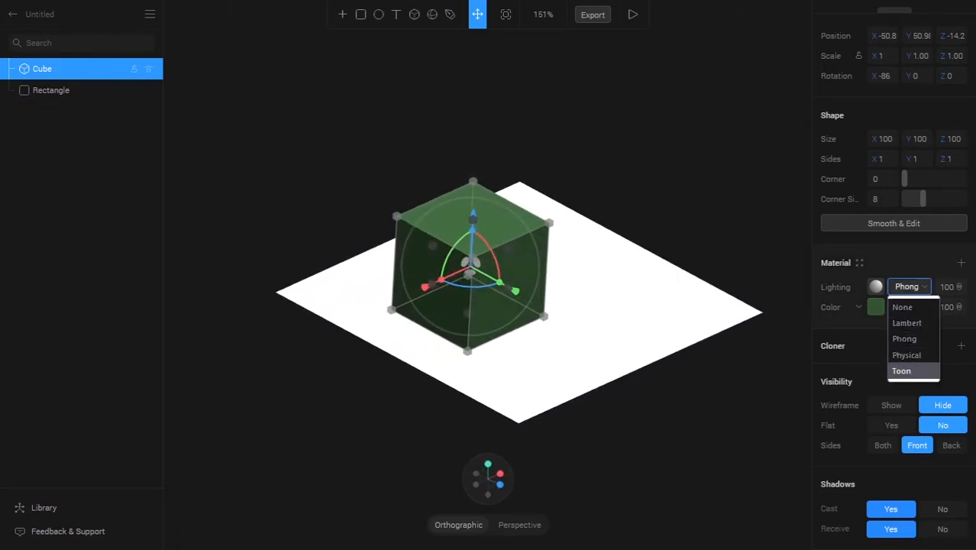
{"action": "left_click", "coordinate": [901, 306]}
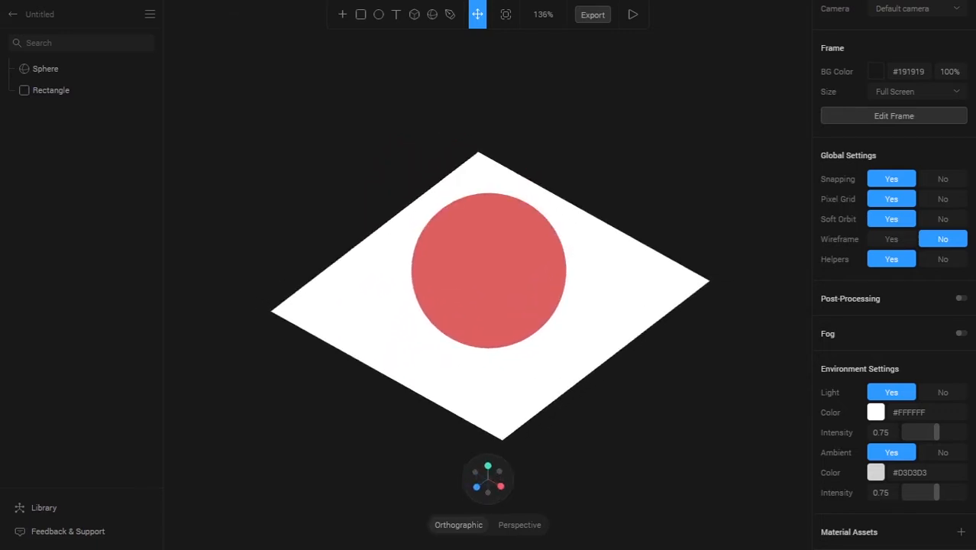
Step: Select the sphere and switch its material lighting to Physical
{"action": "left_click", "coordinate": [46, 67]}
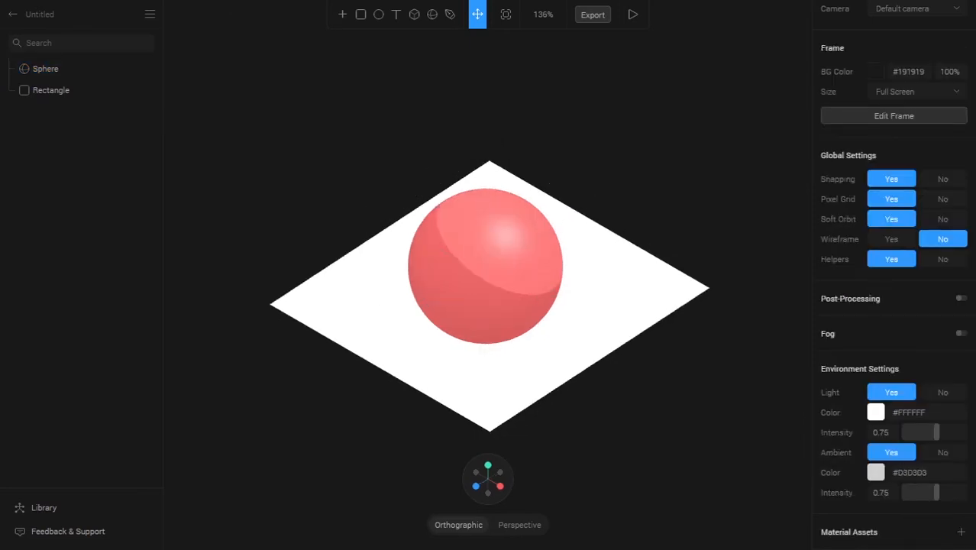
{"action": "left_click", "coordinate": [46, 67]}
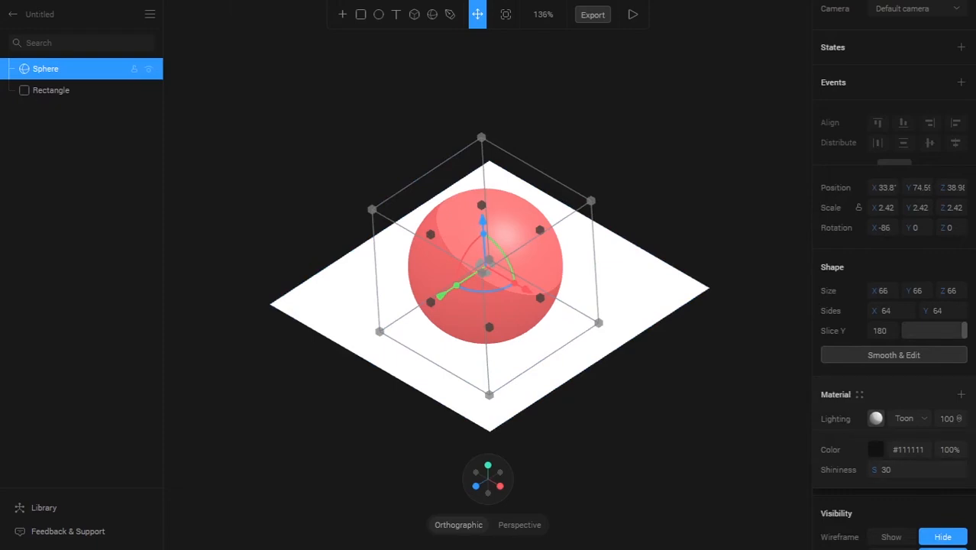
{"action": "left_click", "coordinate": [876, 449]}
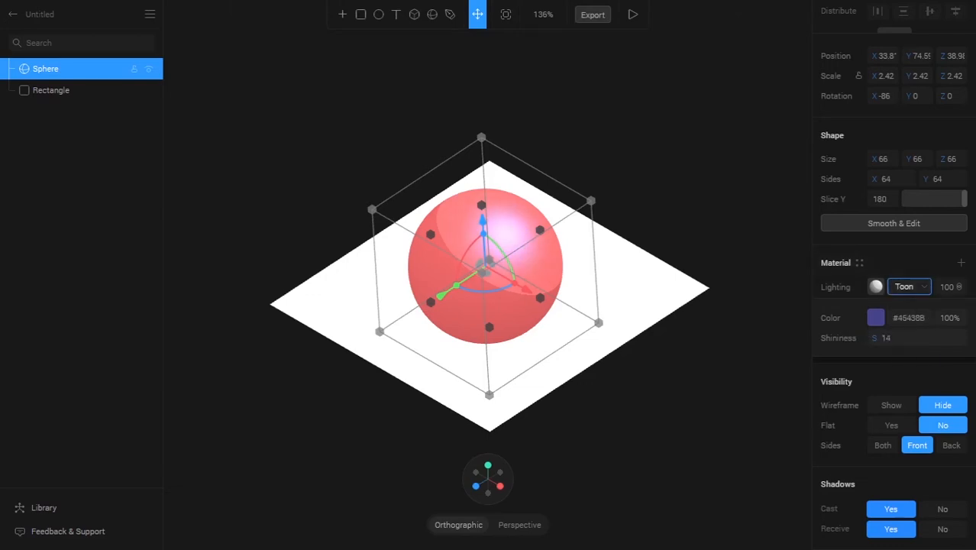
{"action": "left_click", "coordinate": [909, 285]}
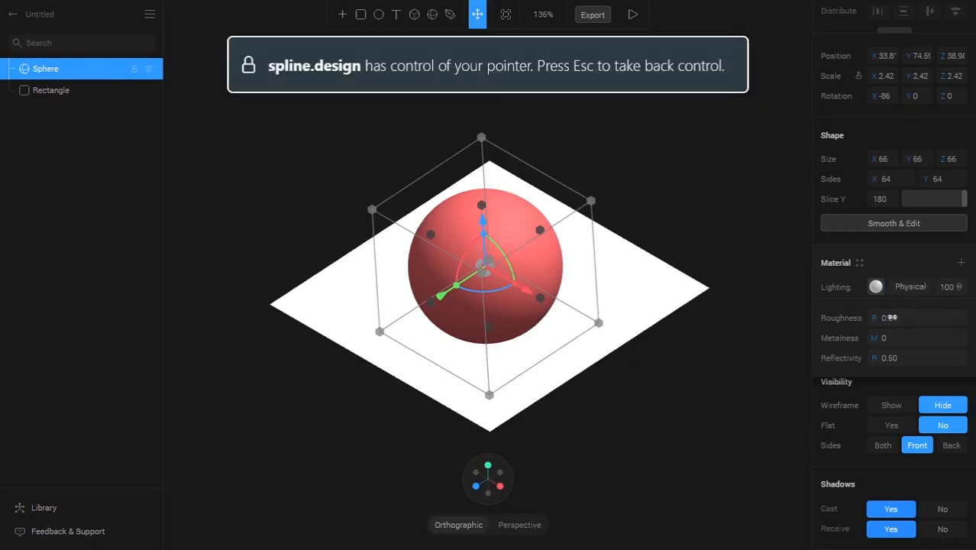
Step: Raise metalness, try Phong with higher shininess, then settle on Lambert over #DC6060 red
{"action": "left_click_drag", "start_coordinate": [886, 316], "coordinate": [916, 317]}
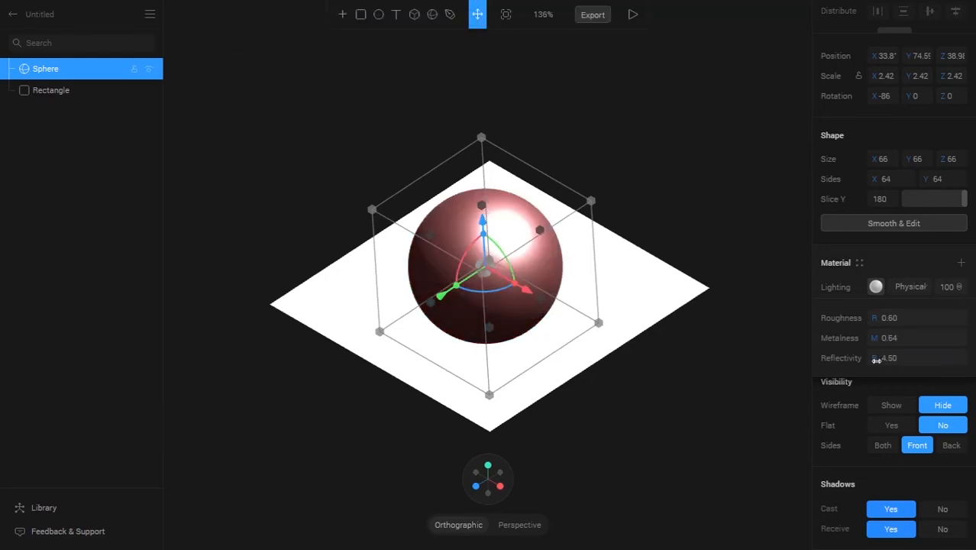
{"action": "left_click", "coordinate": [909, 287]}
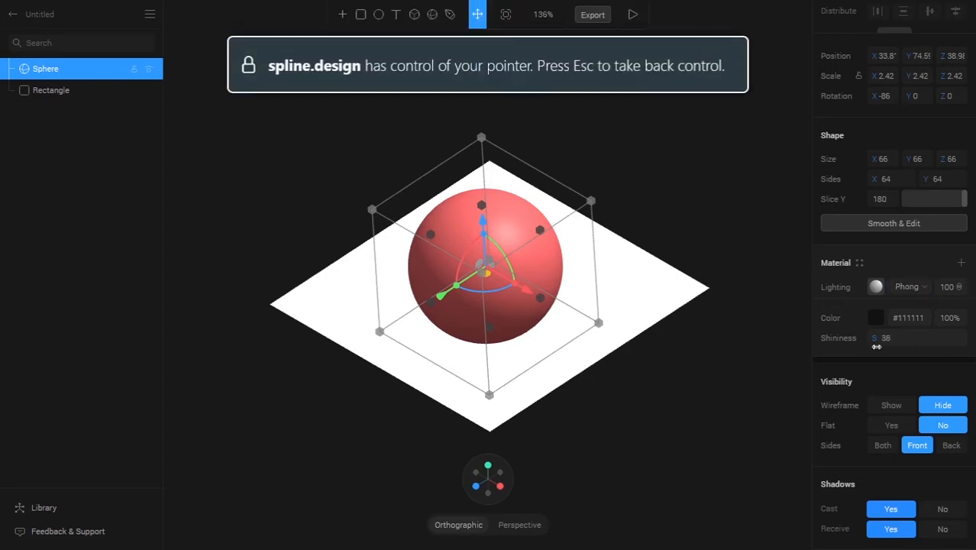
{"action": "left_click_drag", "start_coordinate": [886, 337], "coordinate": [929, 337]}
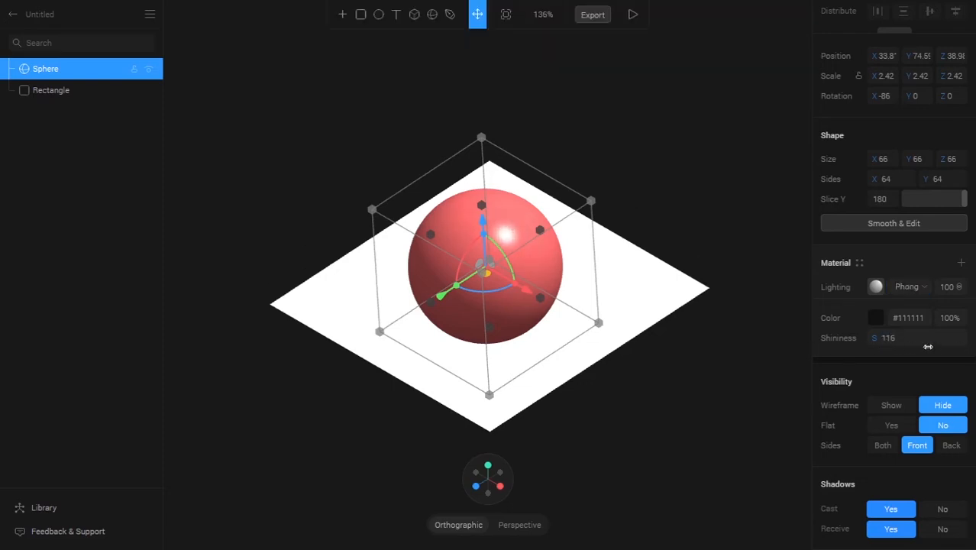
{"action": "left_click", "coordinate": [909, 287]}
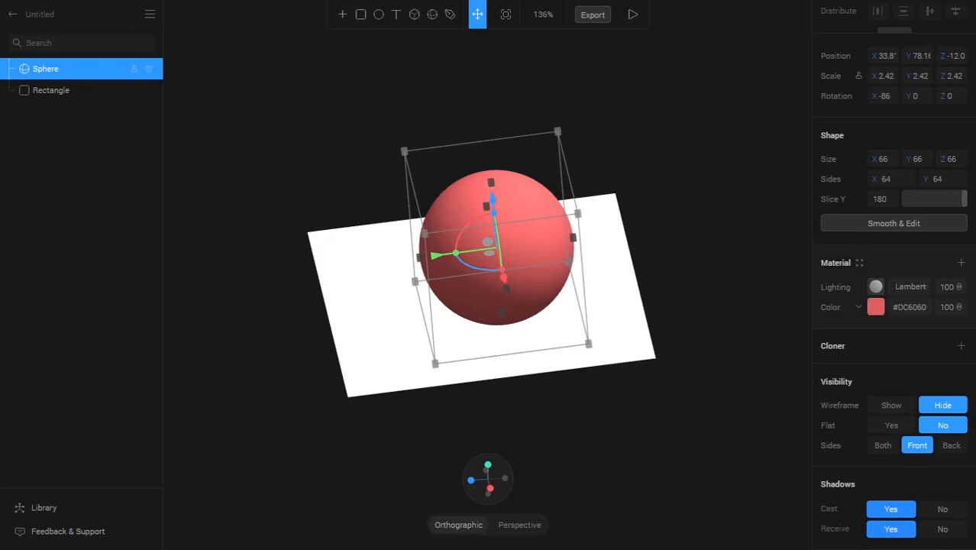
{"action": "left_click", "coordinate": [961, 262]}
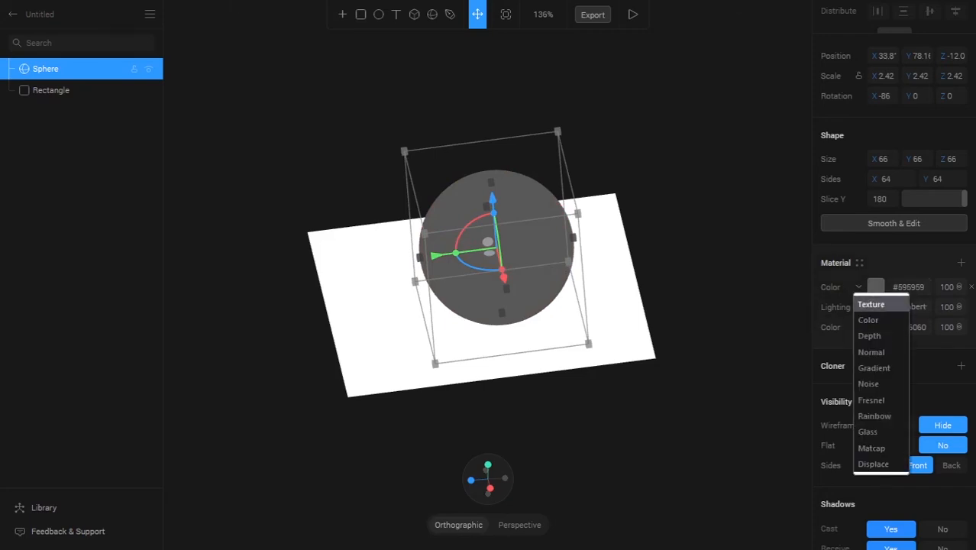
{"action": "mouse_move", "coordinate": [868, 321]}
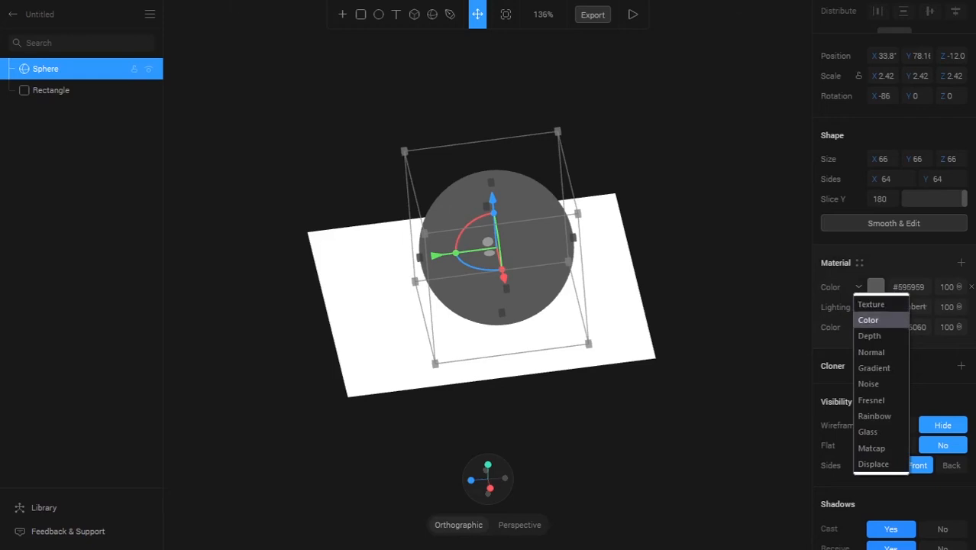
{"action": "mouse_move", "coordinate": [874, 415]}
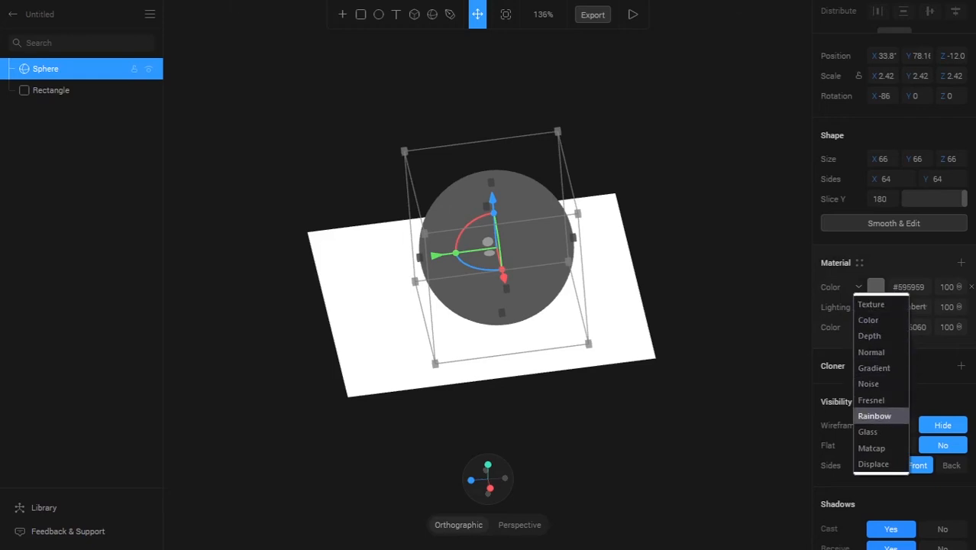
{"action": "mouse_move", "coordinate": [868, 431]}
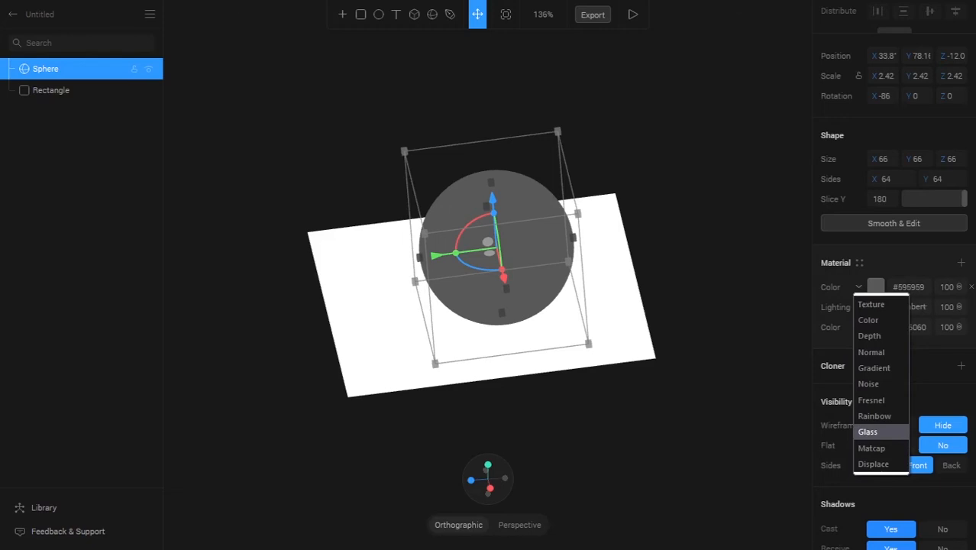
{"action": "mouse_move", "coordinate": [871, 447]}
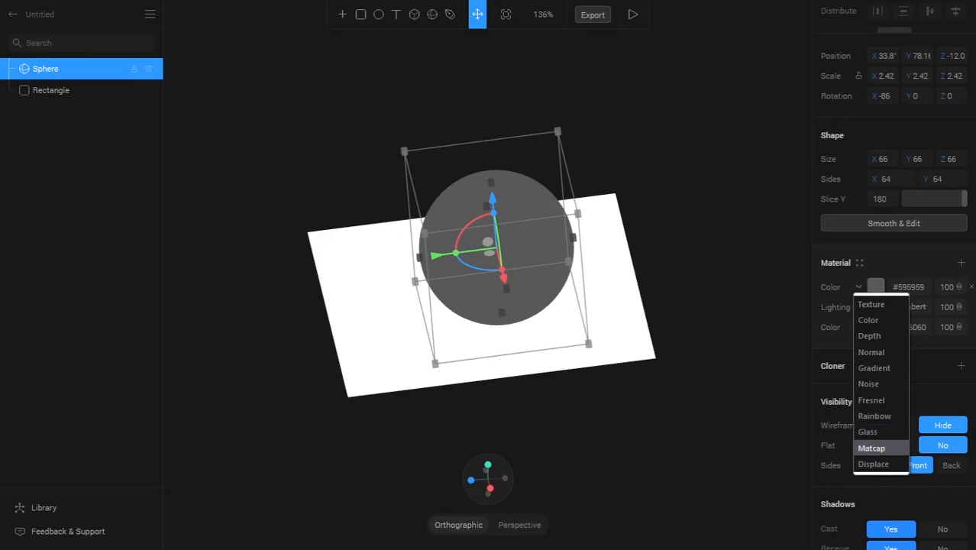
{"action": "mouse_move", "coordinate": [871, 304]}
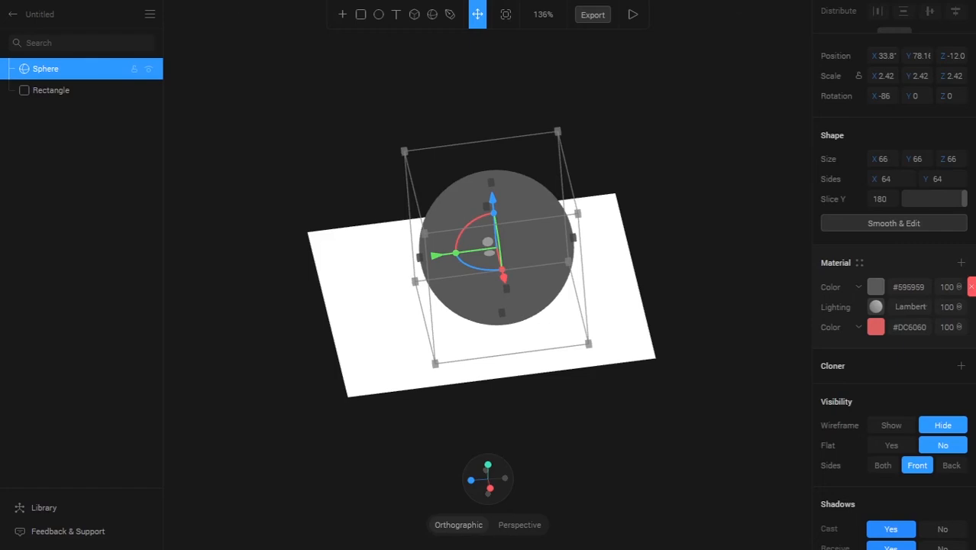
{"action": "left_click", "coordinate": [971, 288]}
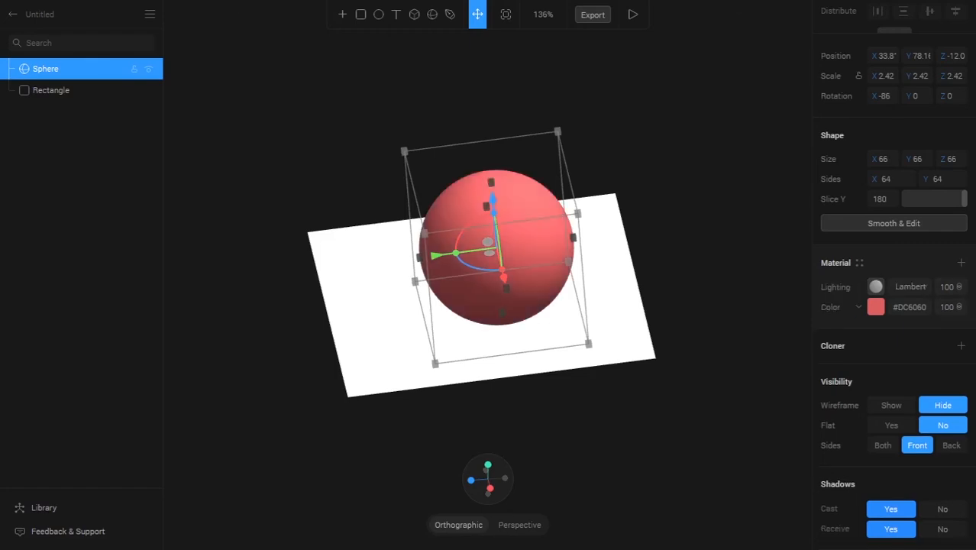
Step: Keep the Lambert layer's blend mode Normal and add a grey #999999 color layer
{"action": "left_click", "coordinate": [950, 287]}
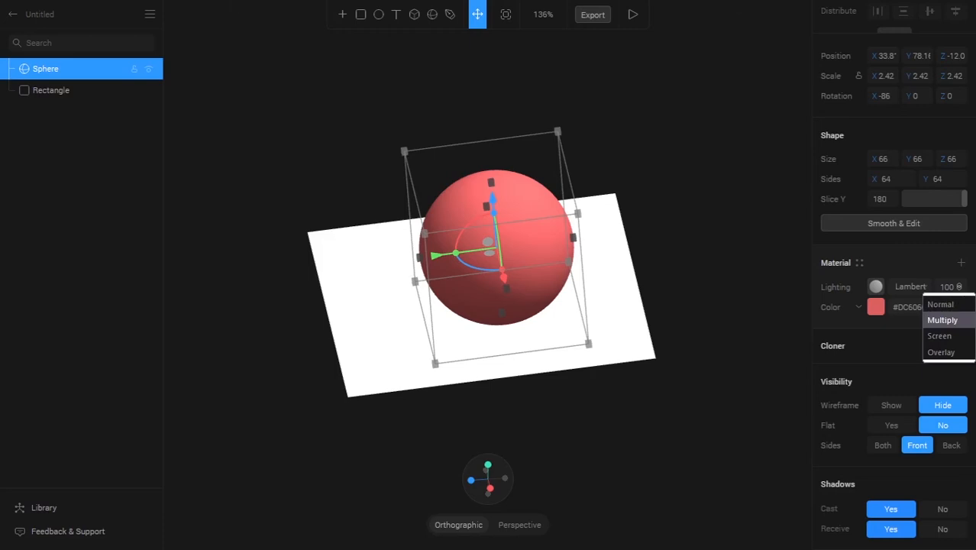
{"action": "mouse_move", "coordinate": [941, 304]}
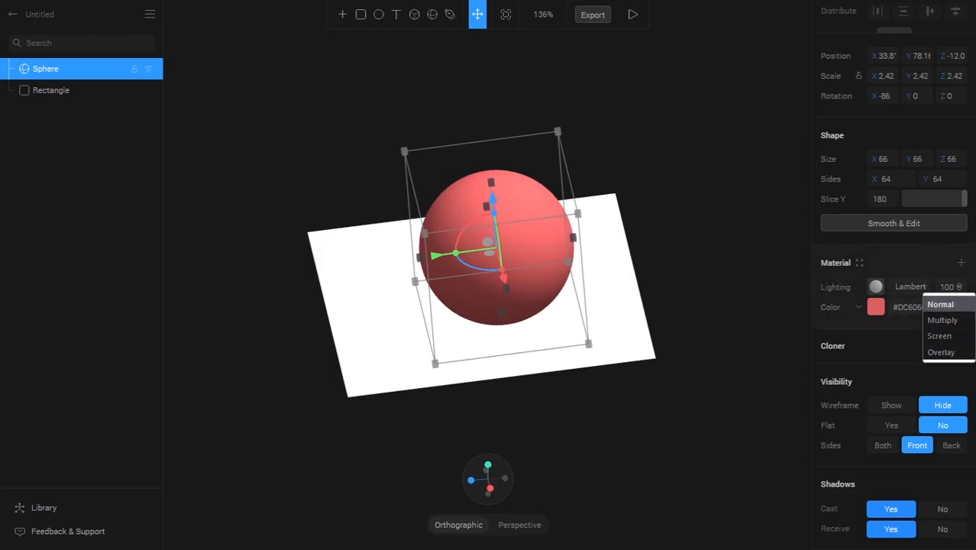
{"action": "left_click", "coordinate": [939, 304]}
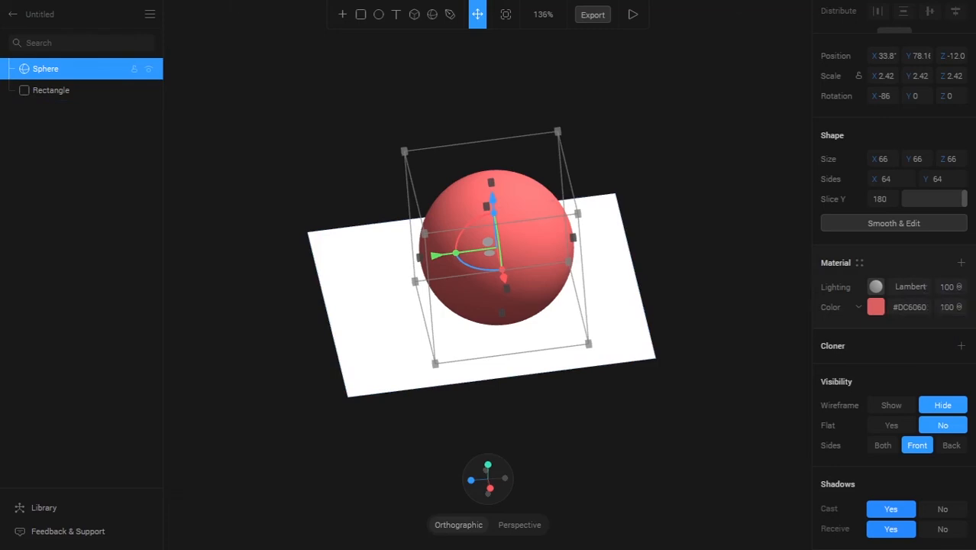
{"action": "left_click", "coordinate": [961, 263]}
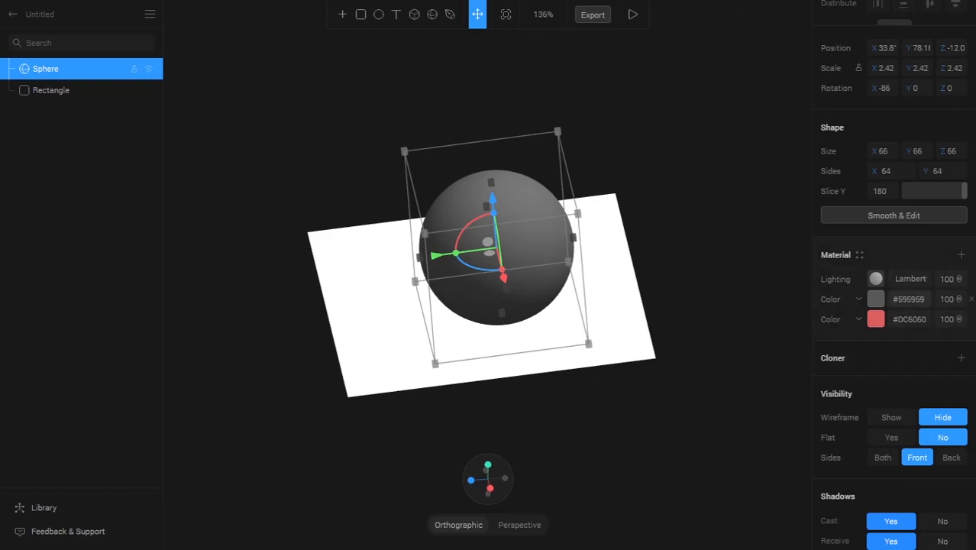
Step: Show the blend mode choices for the grey #999999 color layer
{"action": "left_click", "coordinate": [951, 298]}
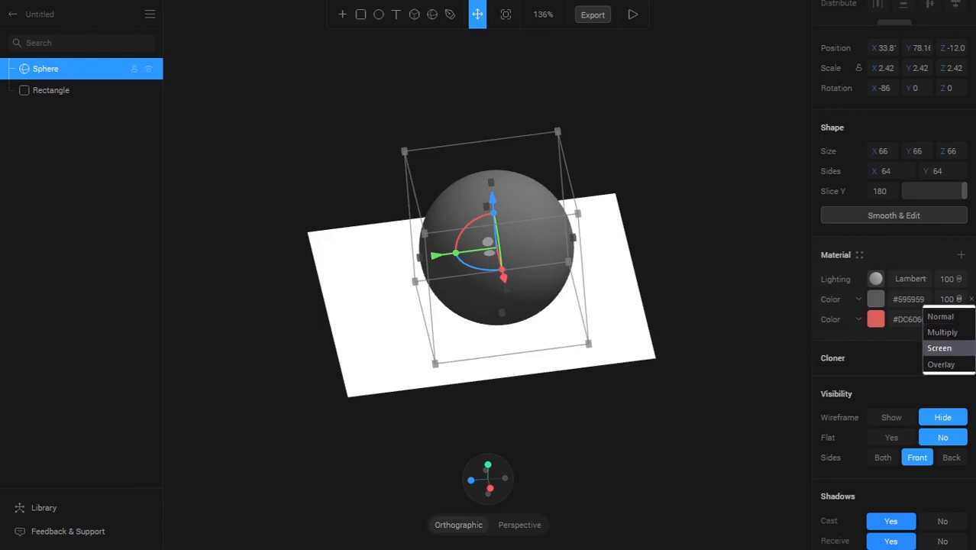
{"action": "mouse_move", "coordinate": [941, 364]}
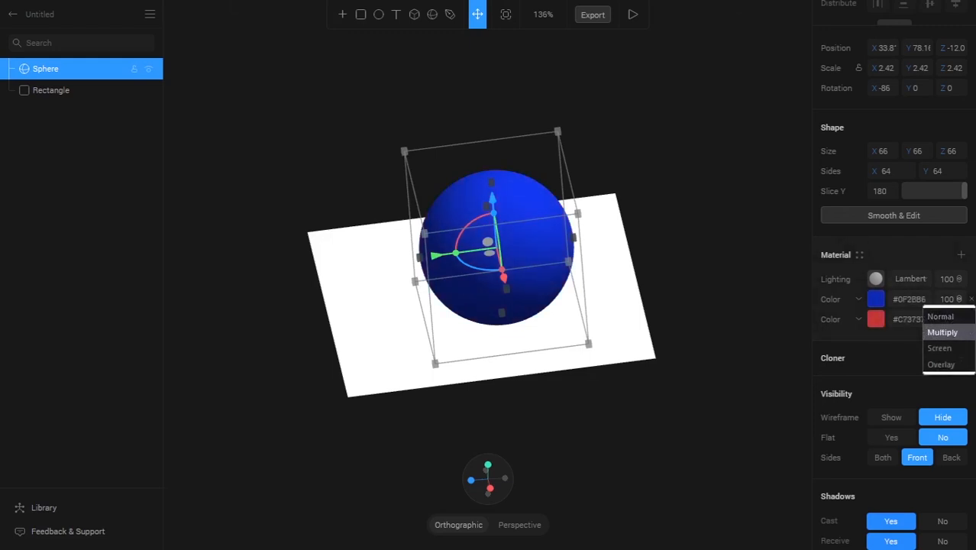
Step: Blend the blue layer with the red beneath, trying Multiply and Overlay, turning the sphere magenta
{"action": "left_click", "coordinate": [941, 315]}
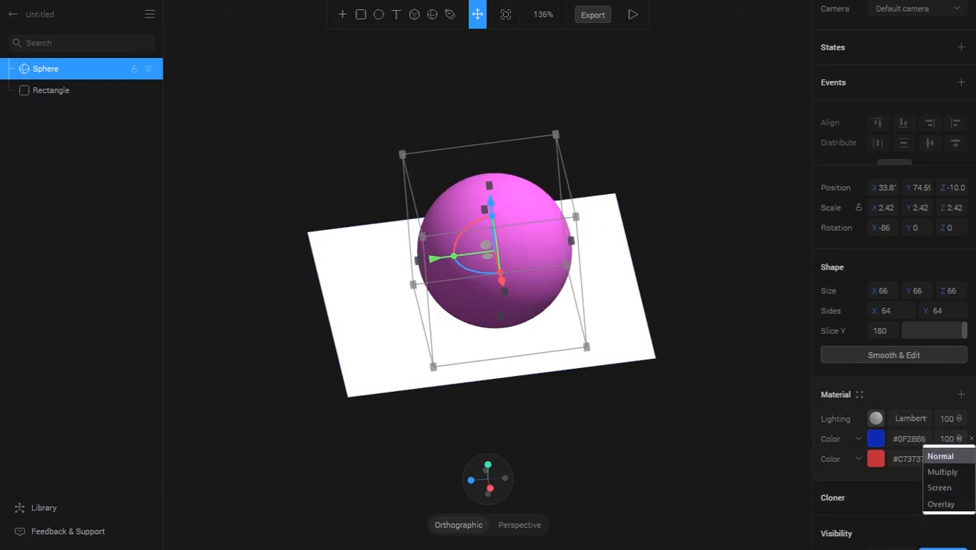
{"action": "left_click", "coordinate": [941, 455]}
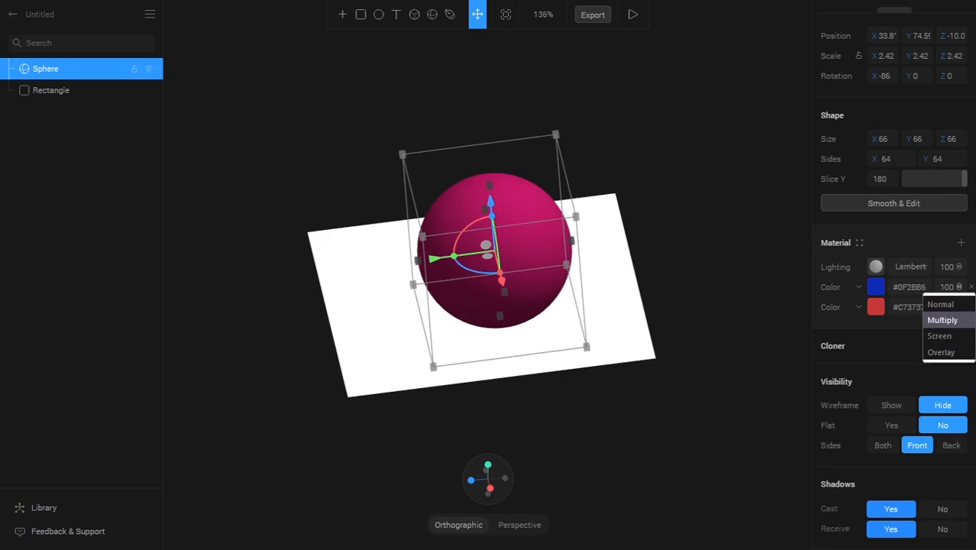
{"action": "mouse_move", "coordinate": [941, 351]}
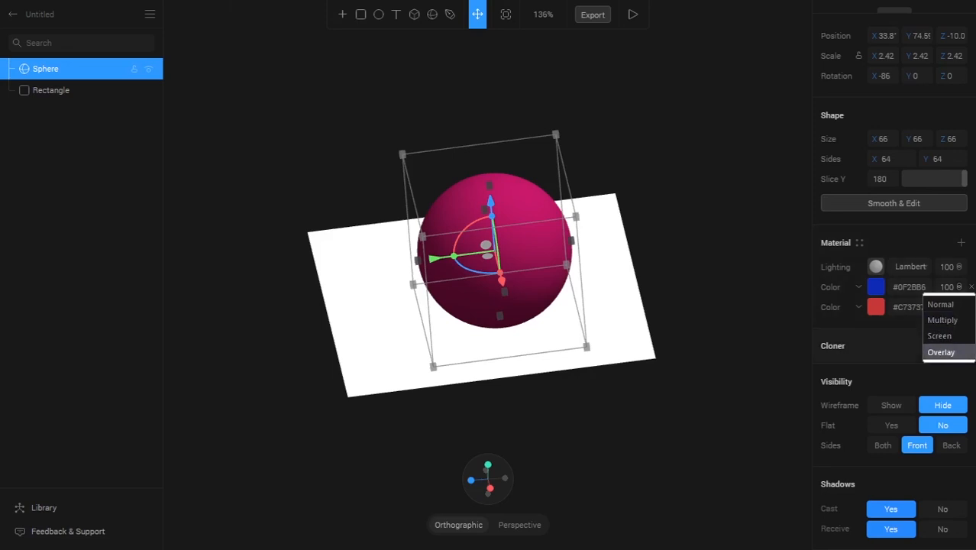